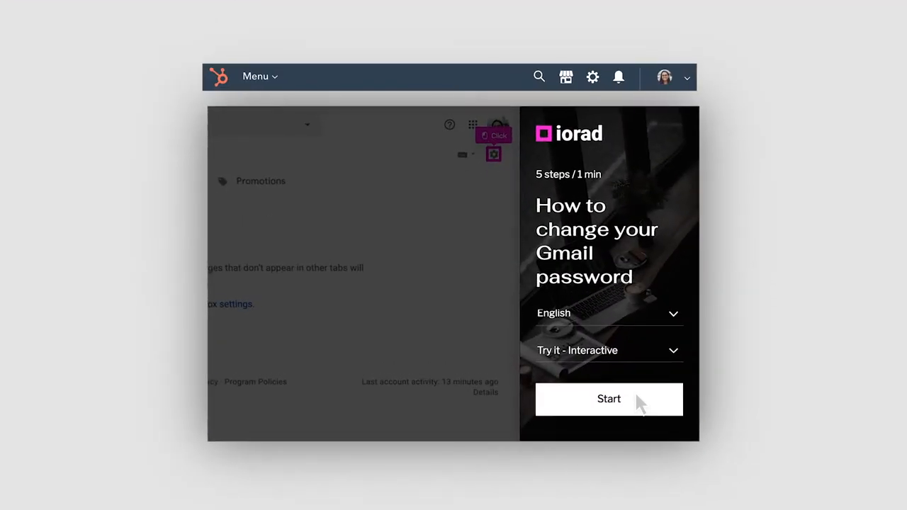
Start the interactive password tutorial and follow its step into Gmail Settings.
click(609, 399)
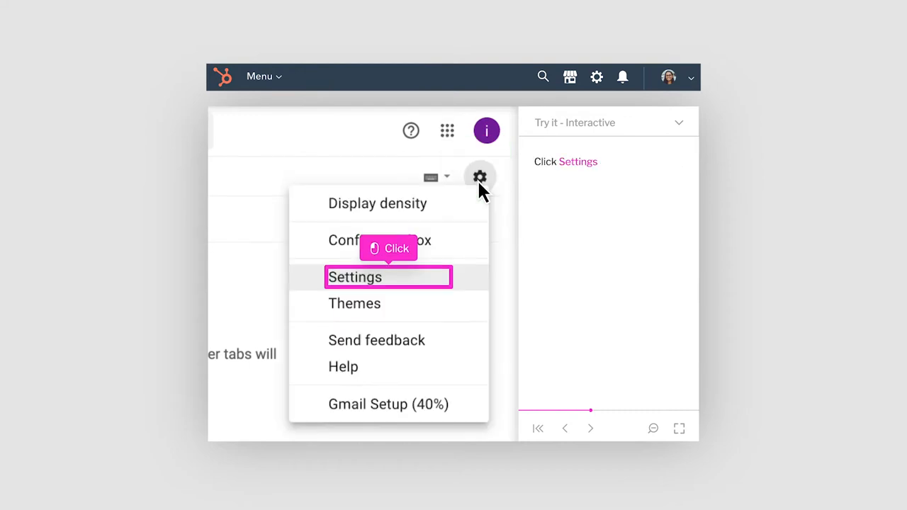
click(354, 276)
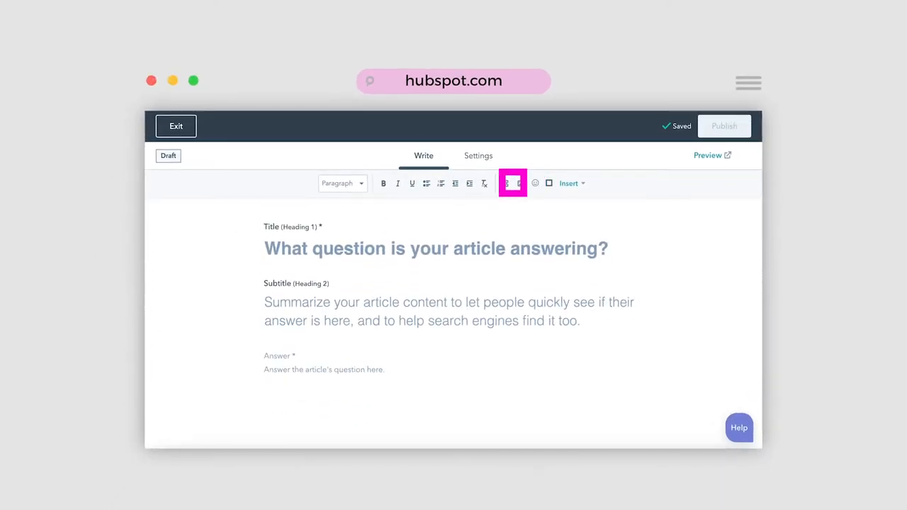
mouse_move(524, 195)
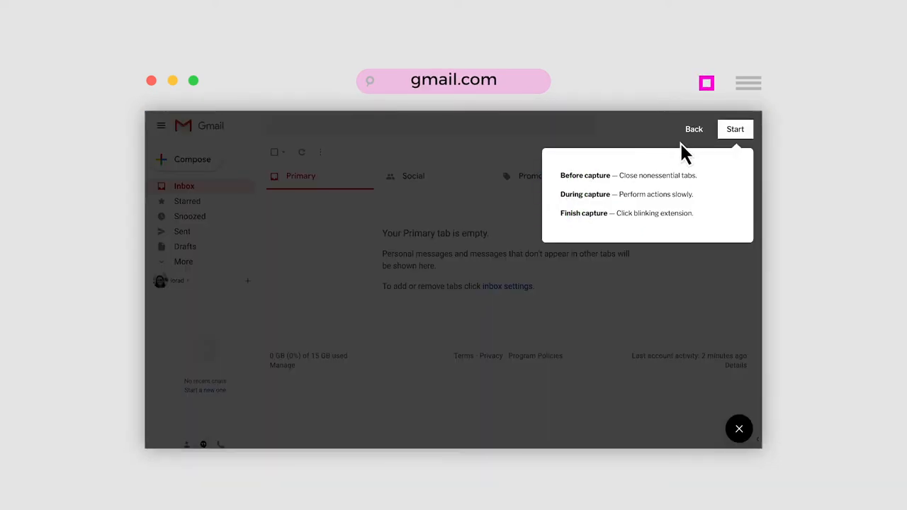
Capture the Gmail steps through Settings to Accounts and Import, then end the capture.
click(734, 129)
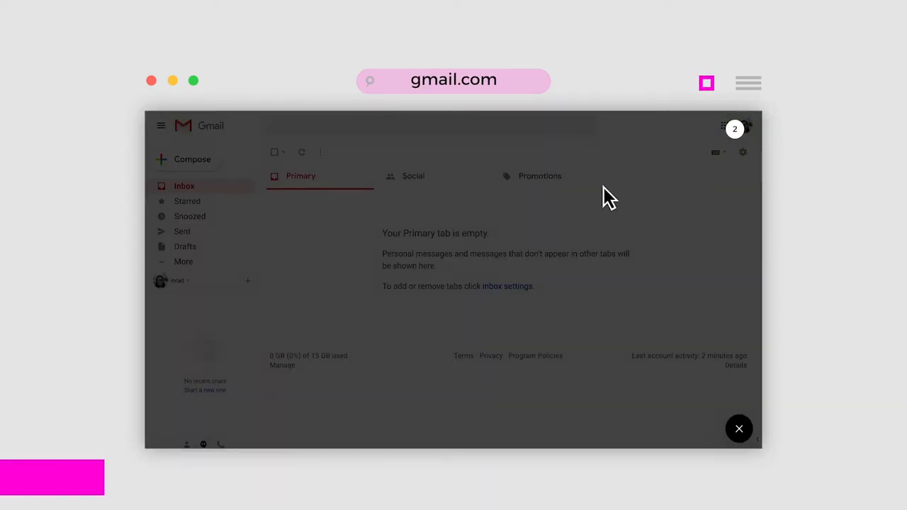
mouse_move(564, 215)
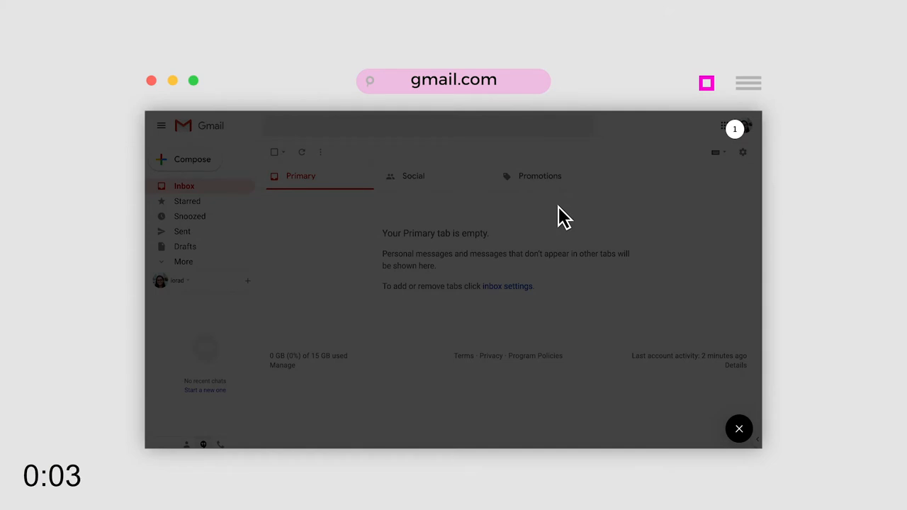
click(743, 152)
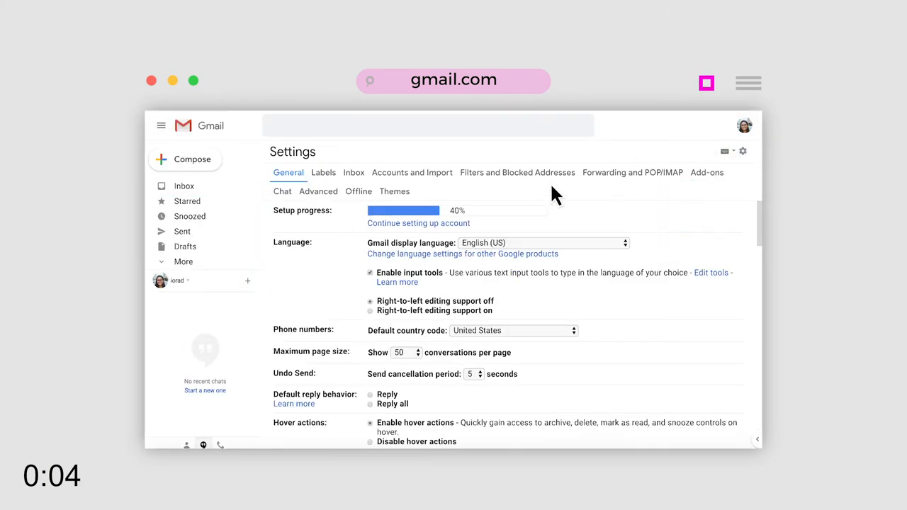
click(411, 172)
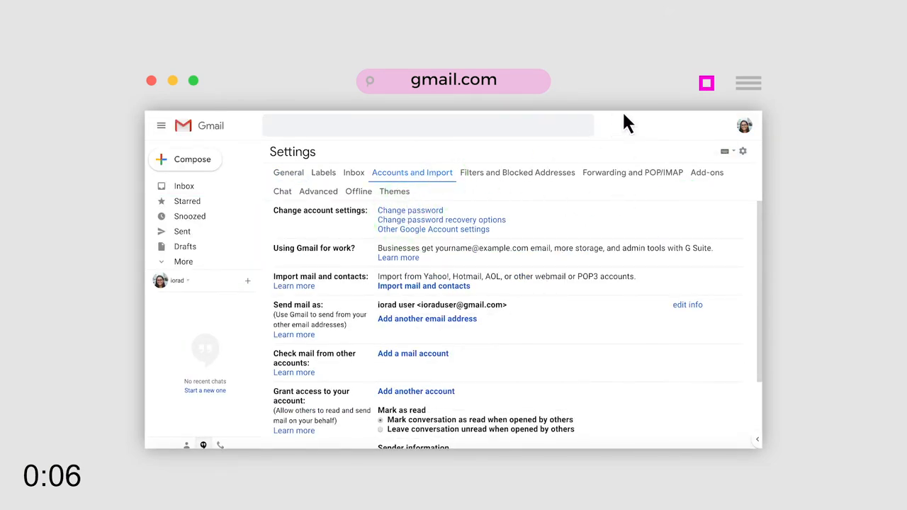
click(706, 82)
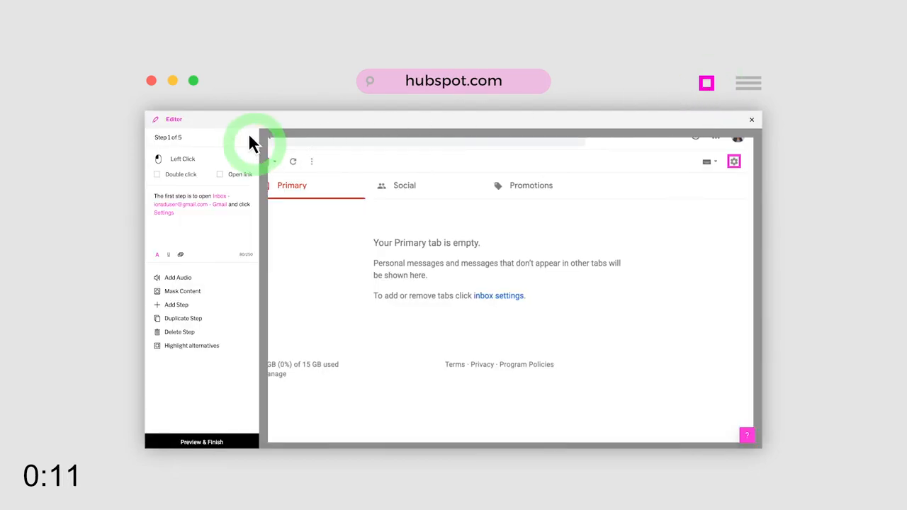
Preview and finish the tutorial, publishing it into the help article.
click(402, 182)
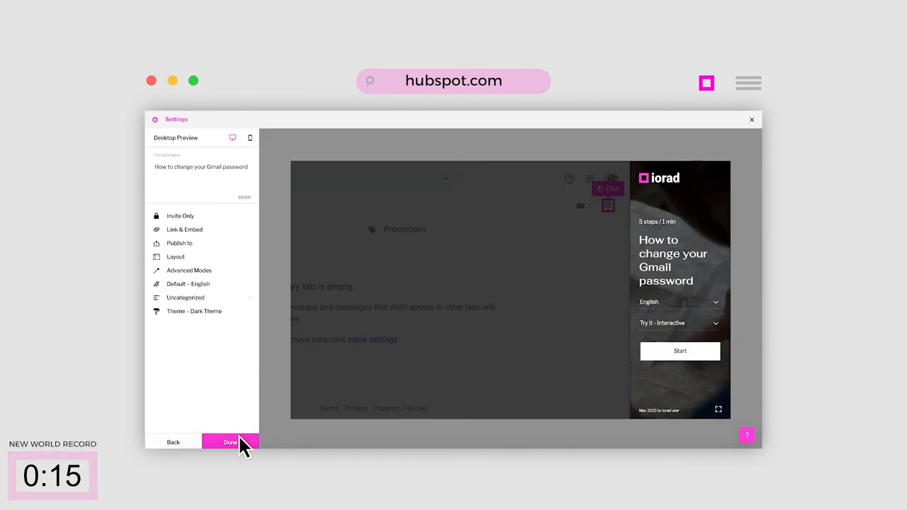
click(230, 442)
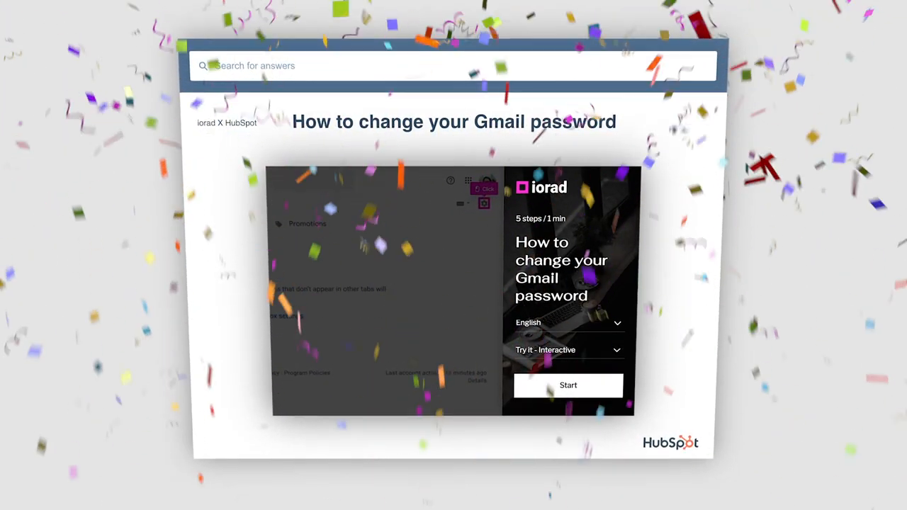